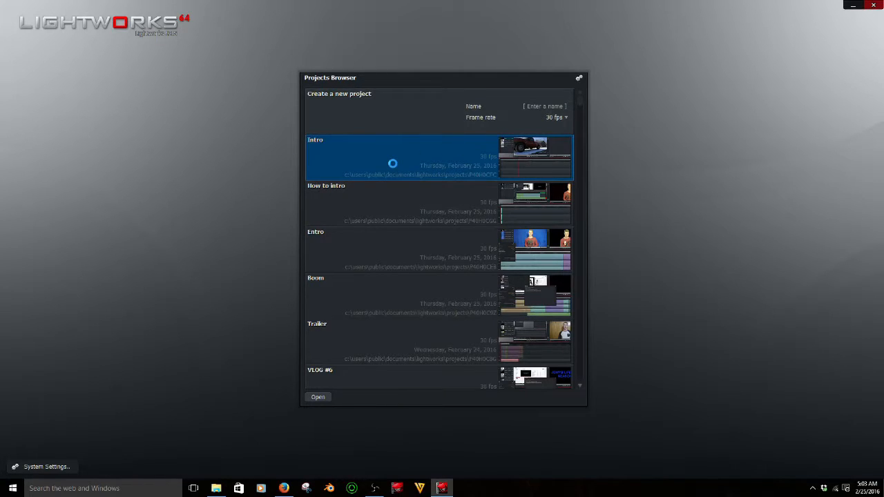
- Open the Intro project from the Projects Browser, loading clip DSC_4045 in the source viewer
click(318, 396)
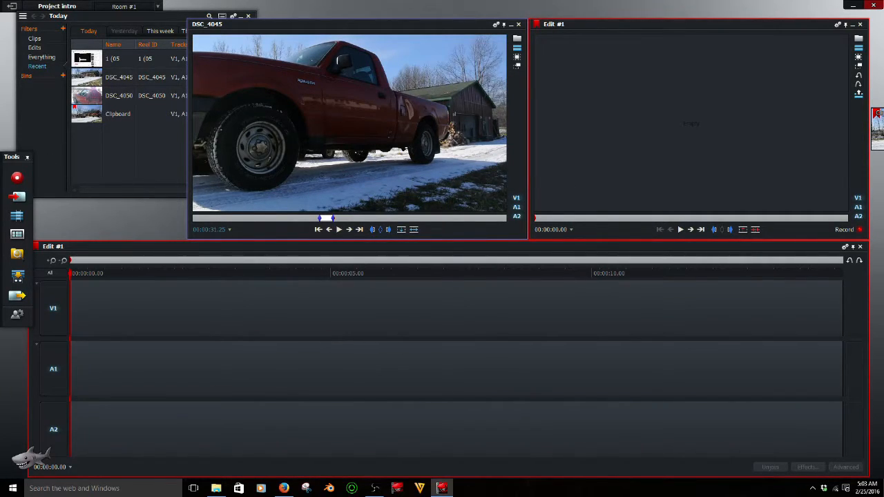
mouse_move(16, 215)
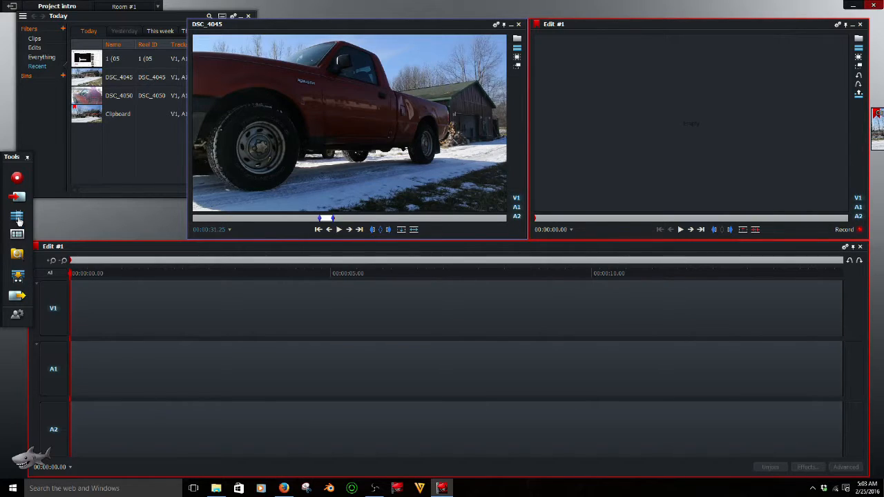
mouse_move(707, 184)
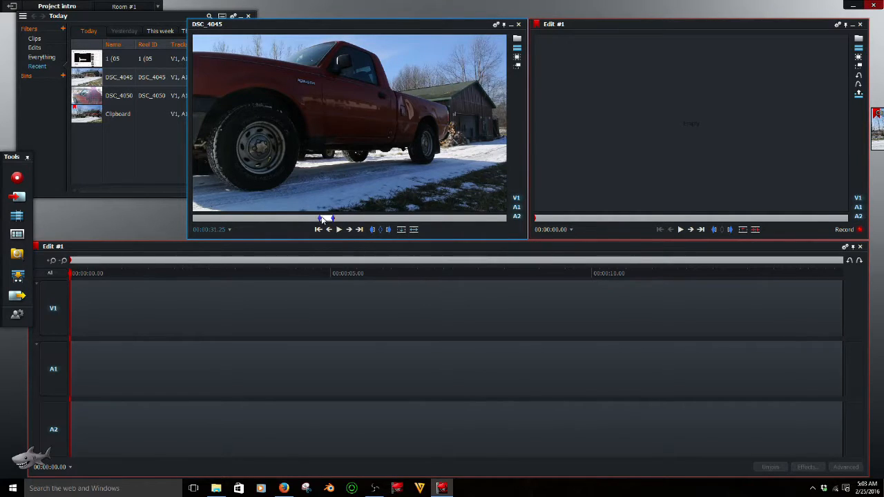
mouse_move(414, 229)
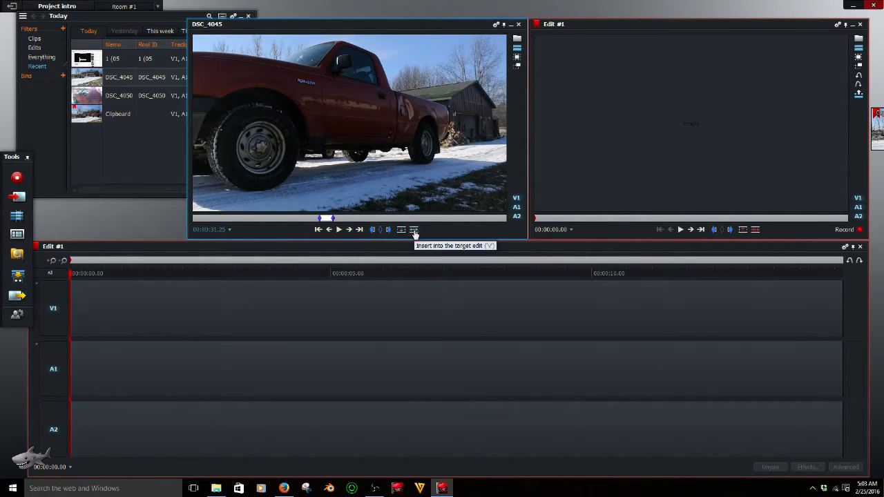
- Insert DSC_4045 at the start of Edit #1 and play the edit through to the clip's end
click(414, 229)
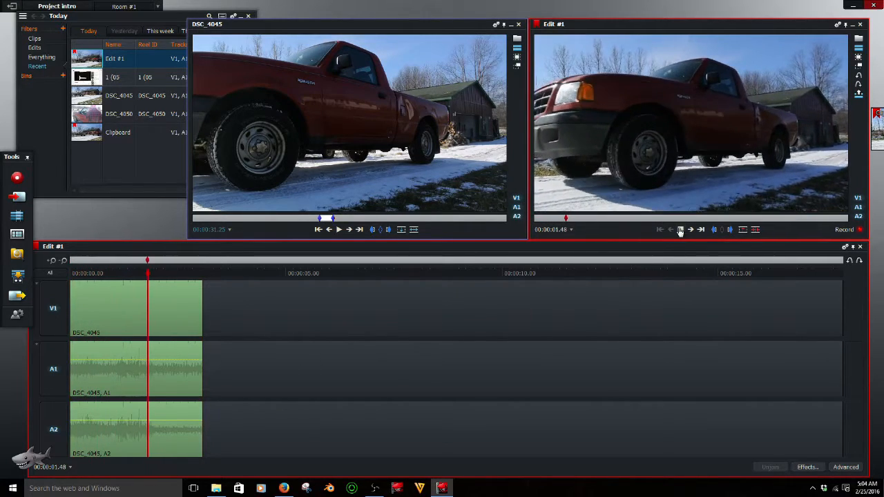
click(702, 229)
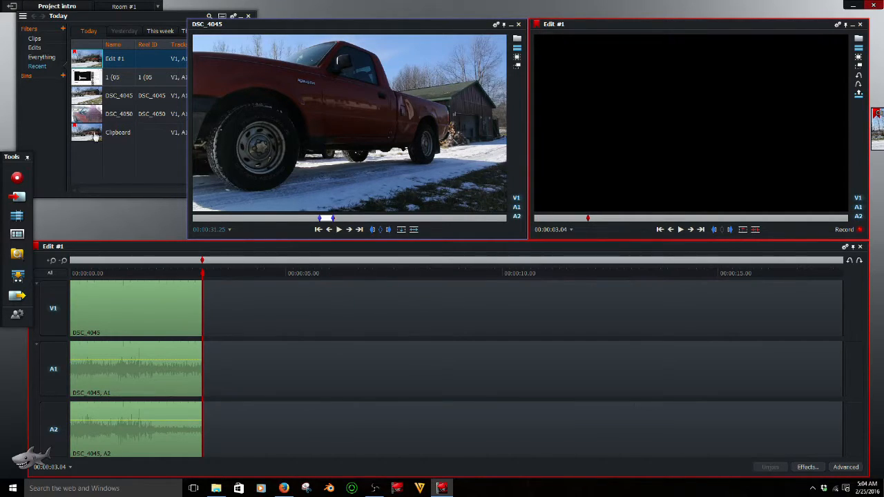
mouse_move(91, 116)
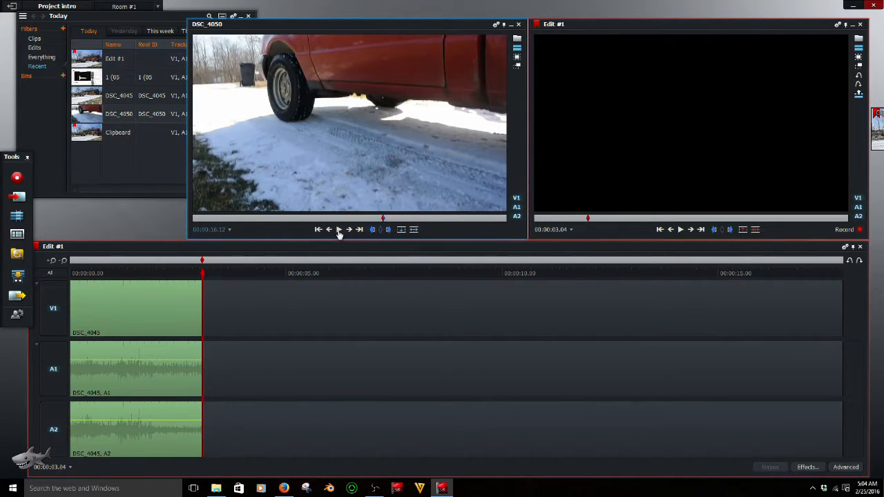
- Play DSC_4050 and mark in and out points around the wanted section for insertion after DSC_4045
click(338, 229)
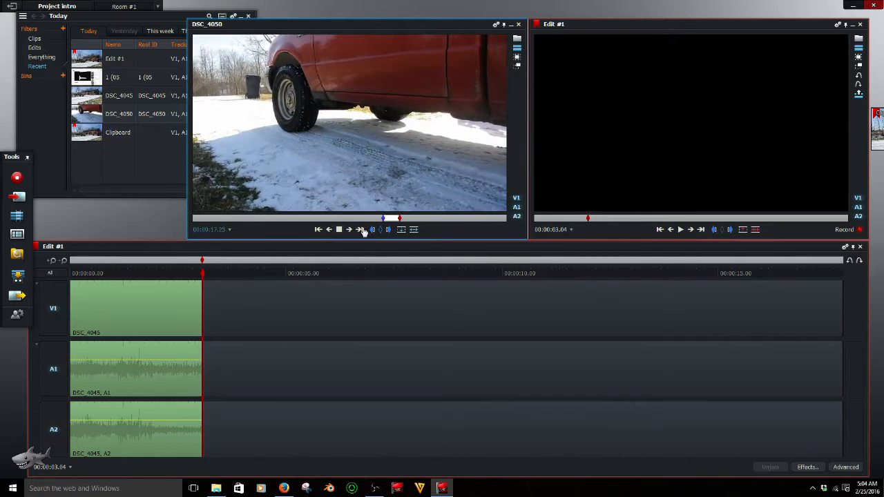
click(339, 230)
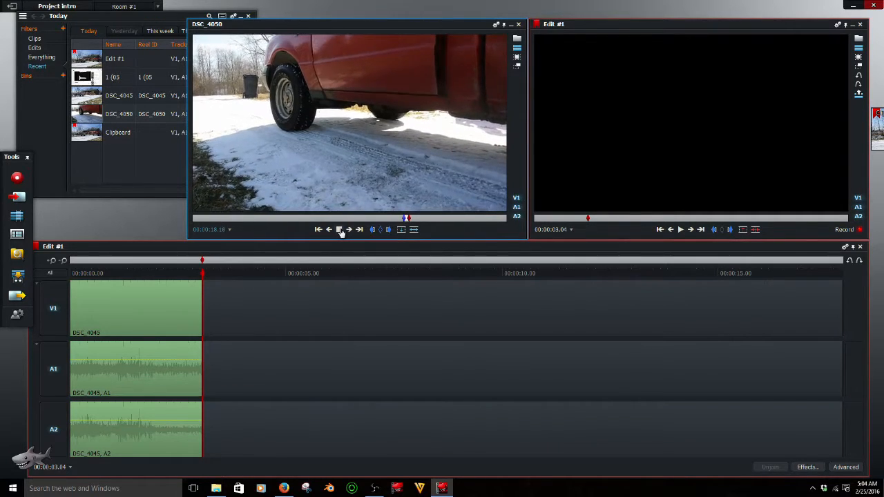
click(338, 229)
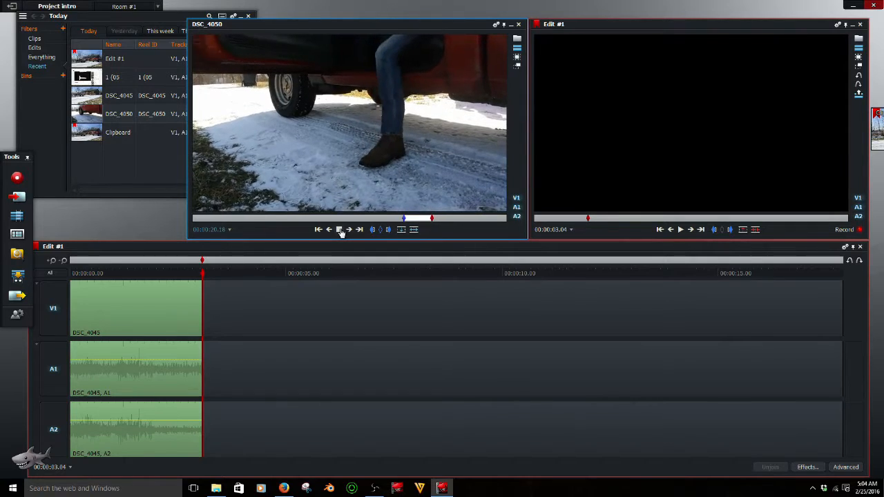
click(340, 230)
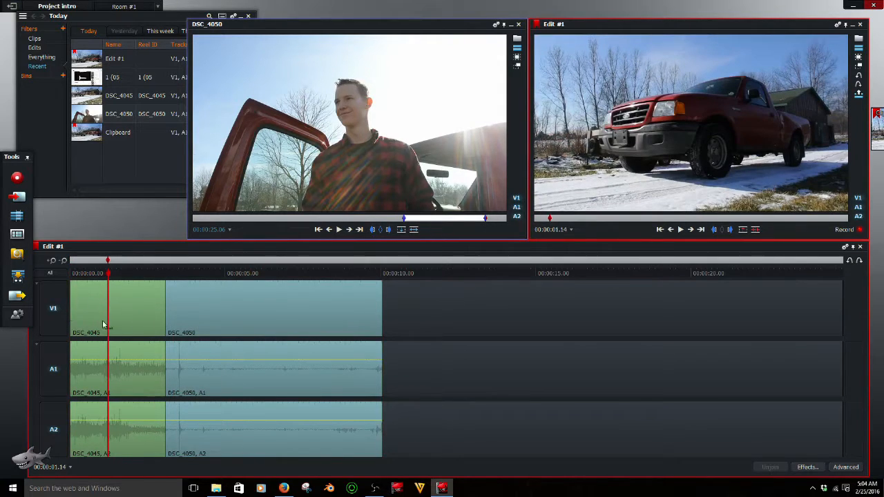
mouse_move(124, 353)
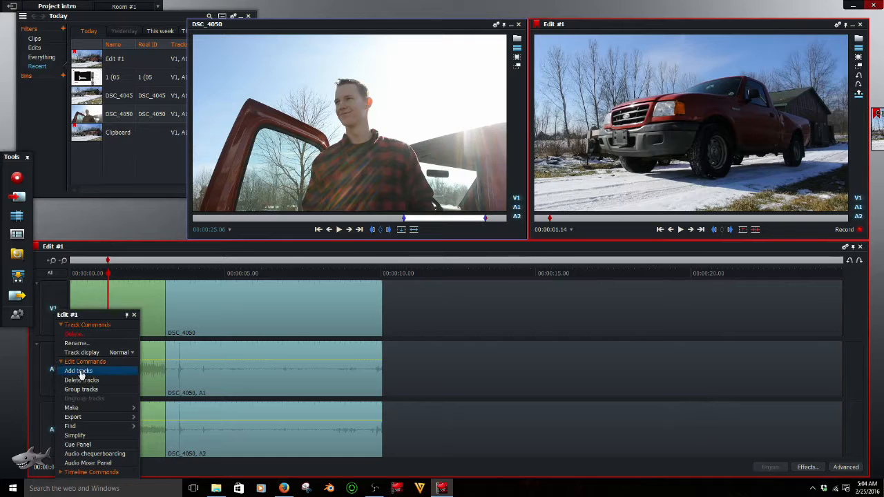
- Add 2 stereo audio tracks A3 and A4 to the edit, then preview the music clip
click(77, 370)
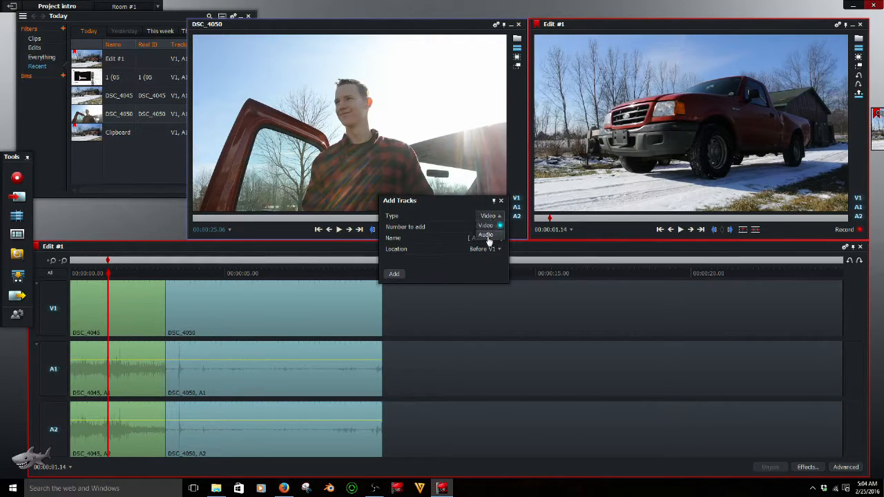
click(486, 235)
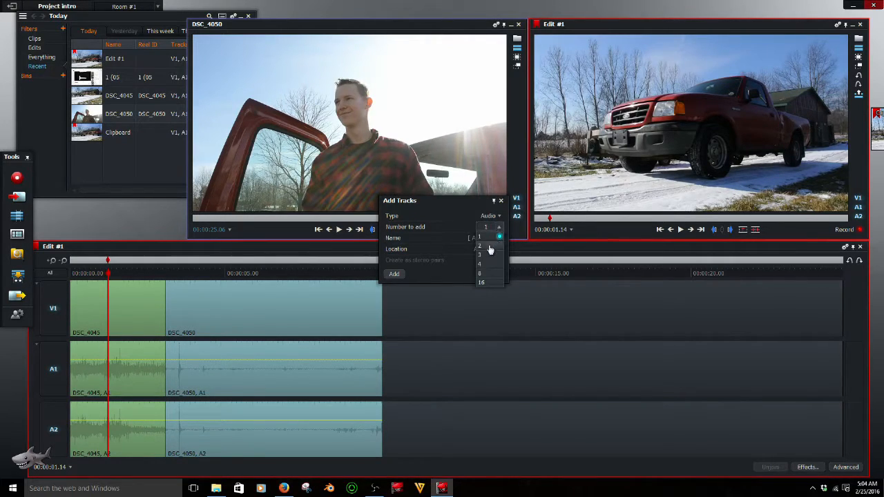
click(479, 246)
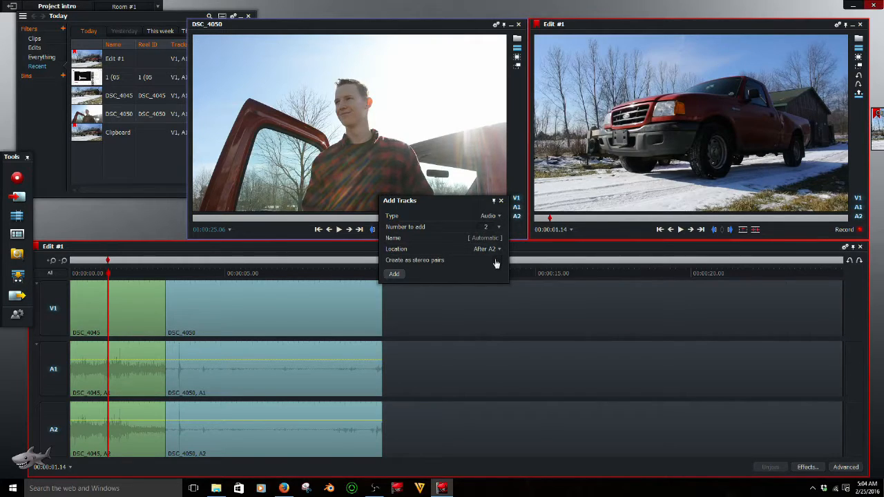
click(497, 259)
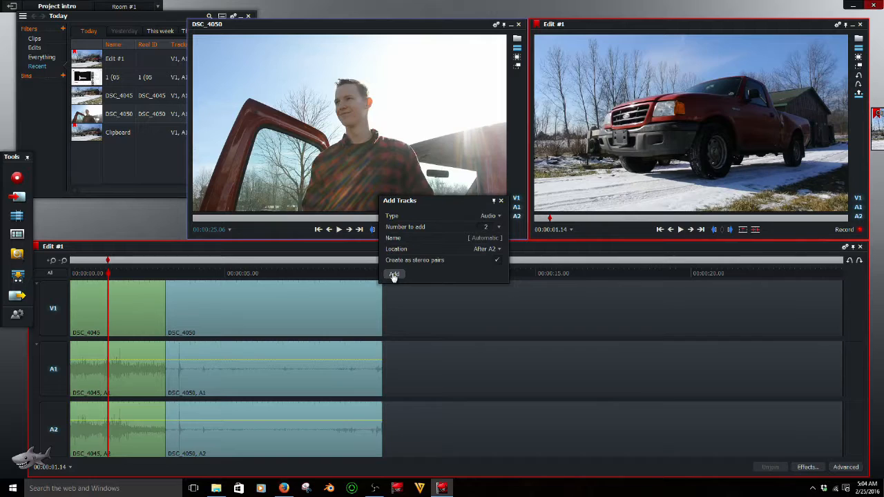
click(392, 273)
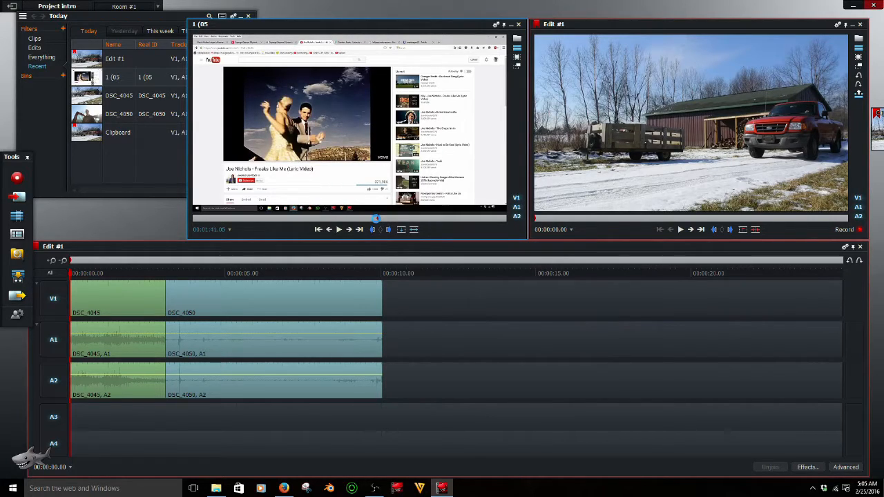
click(338, 229)
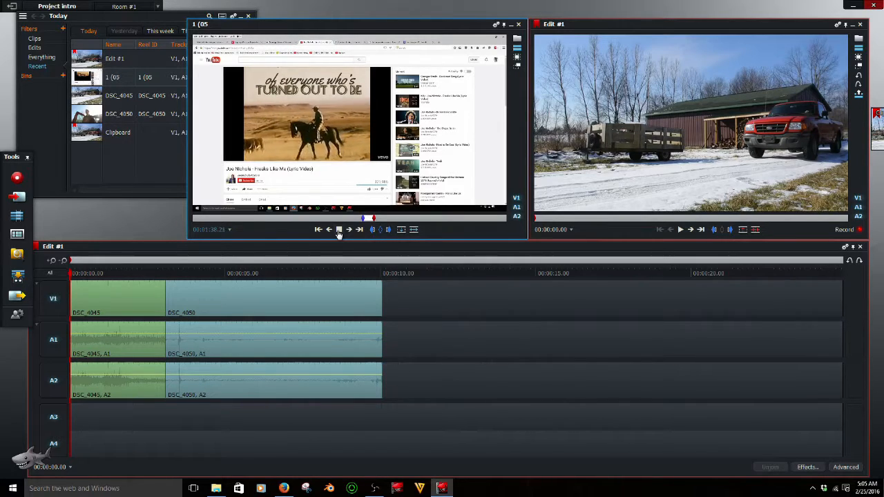
- Stop the music preview and insert its audio onto tracks A3 and A4 beneath the truck clips
click(340, 229)
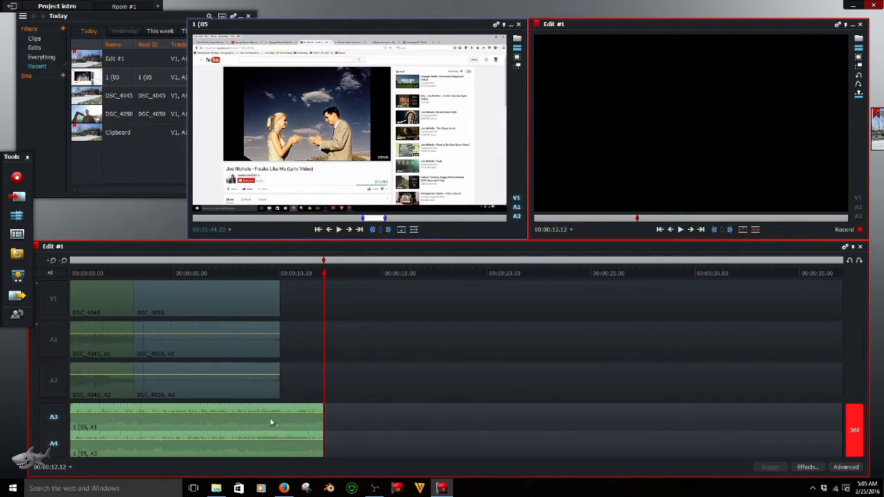
click(279, 273)
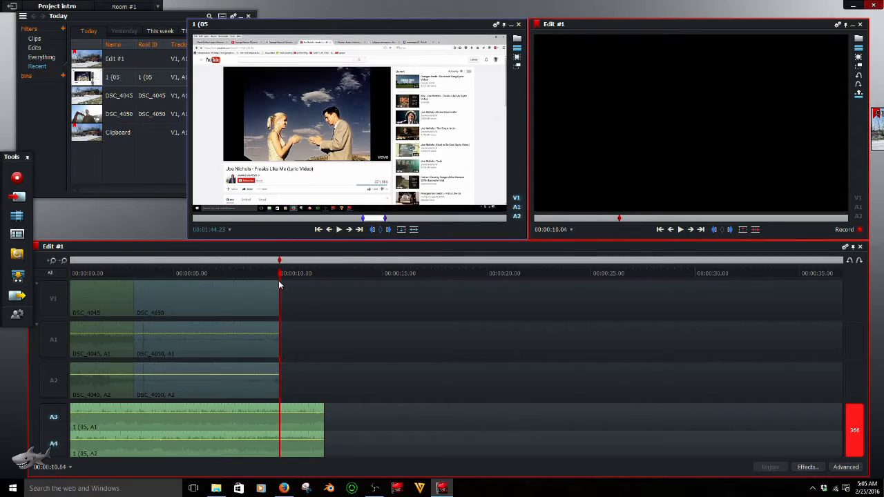
click(298, 259)
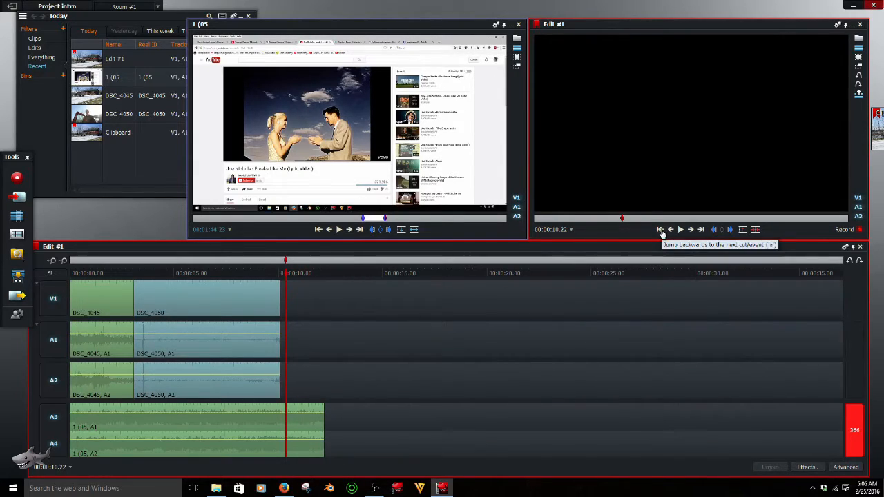
- Jump to the previous cut and add a Titles effect there, creating an FX1 title clip
click(669, 229)
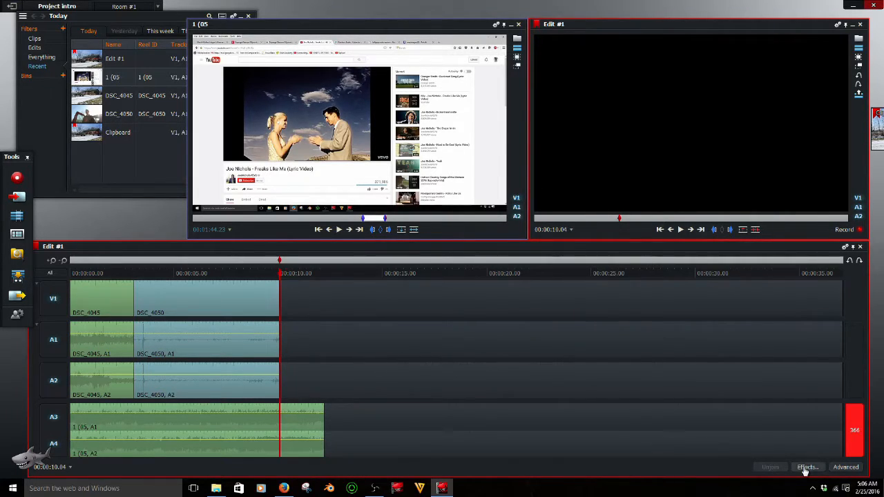
click(807, 467)
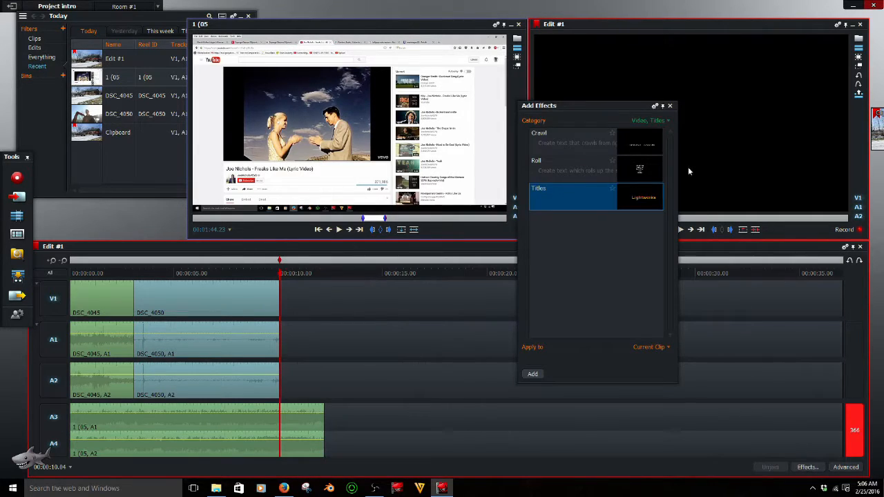
click(647, 120)
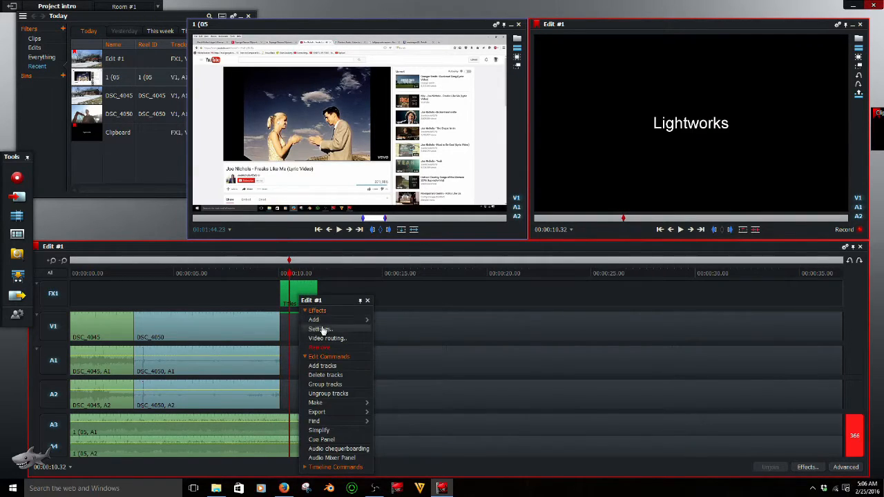
- Replace the title's default 'Lightworks' text with 'intro' and adjust its size slider
click(319, 329)
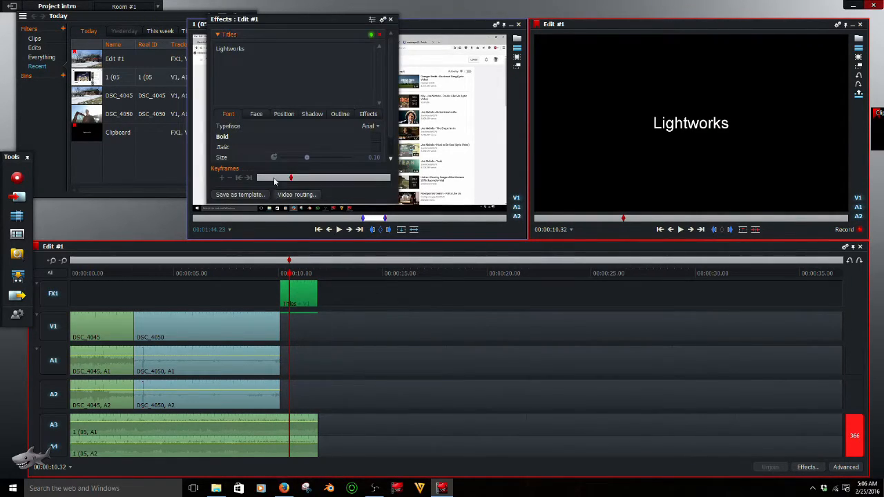
key(Backspace)
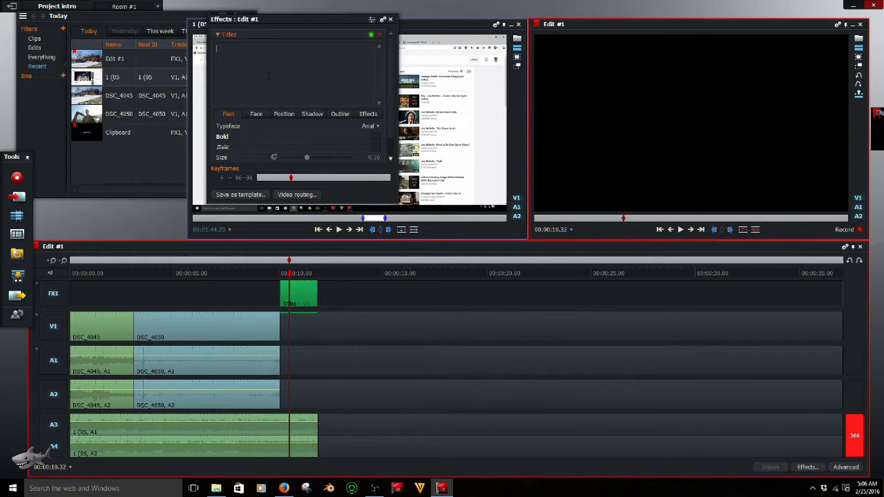
text(intro)
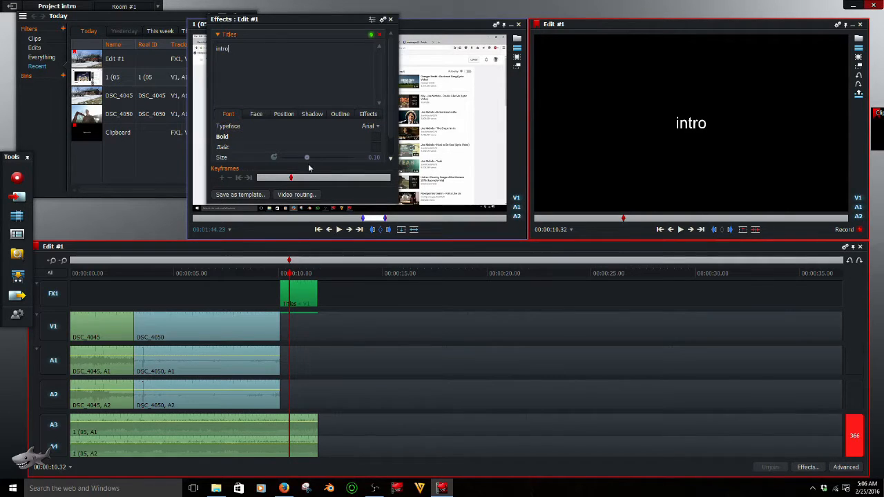
drag(307, 157, 351, 158)
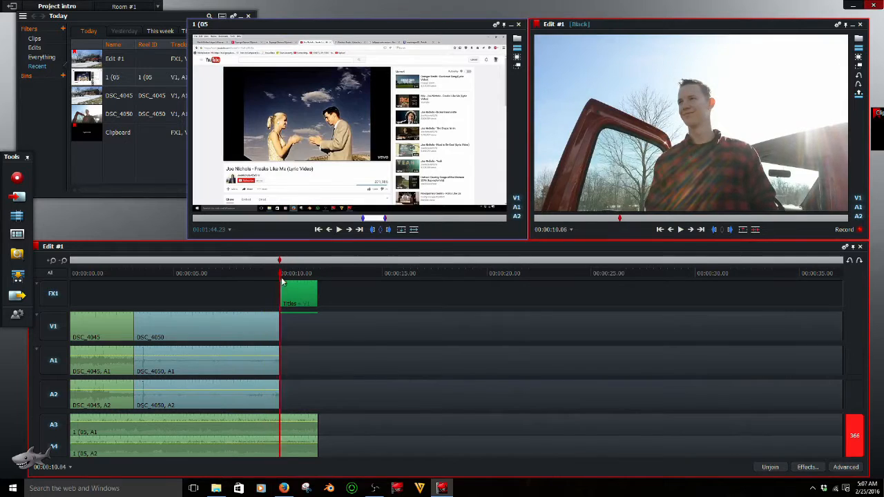
click(92, 274)
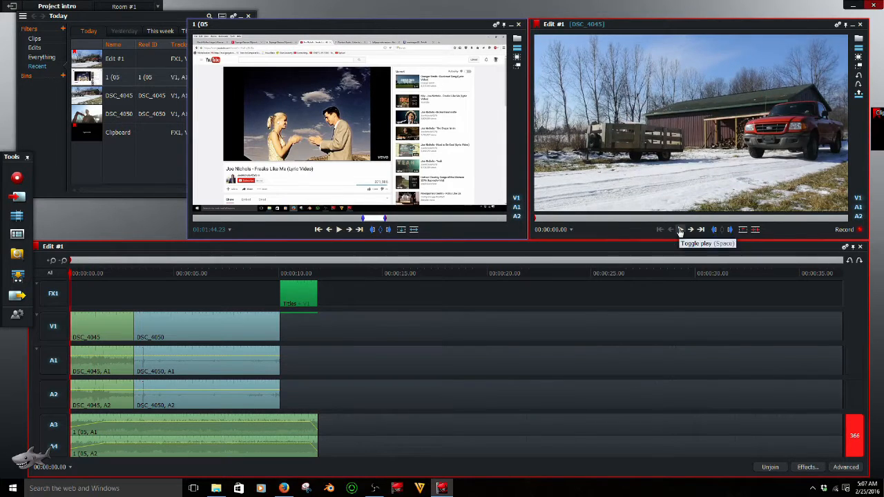
click(679, 229)
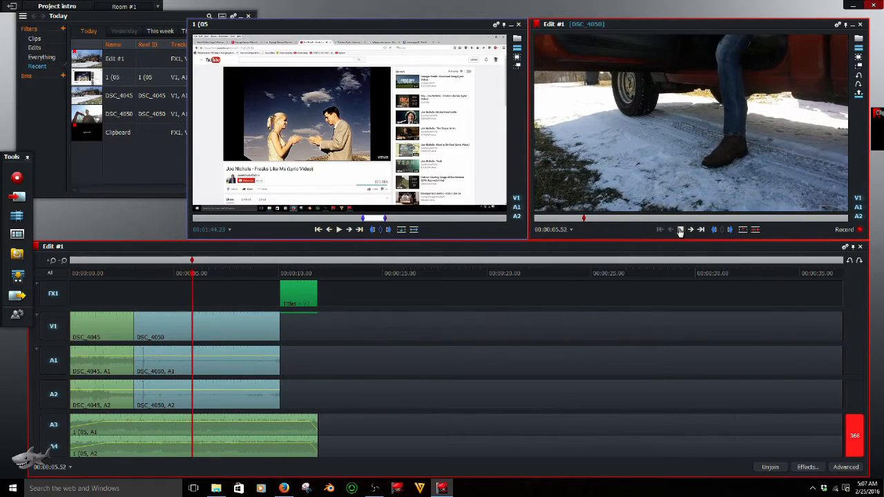
click(680, 229)
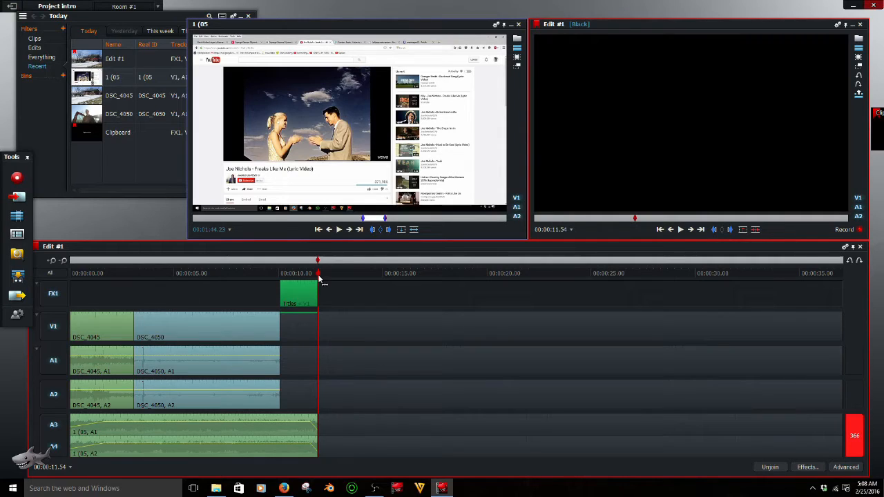
mouse_move(782, 356)
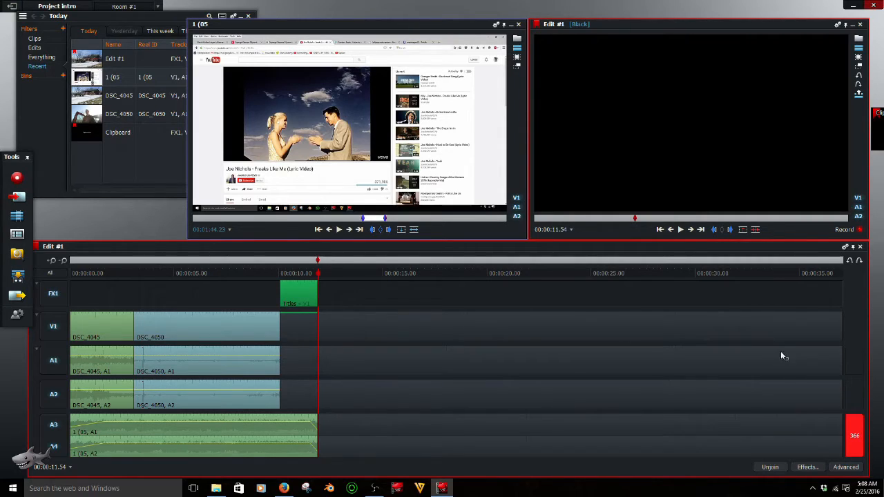